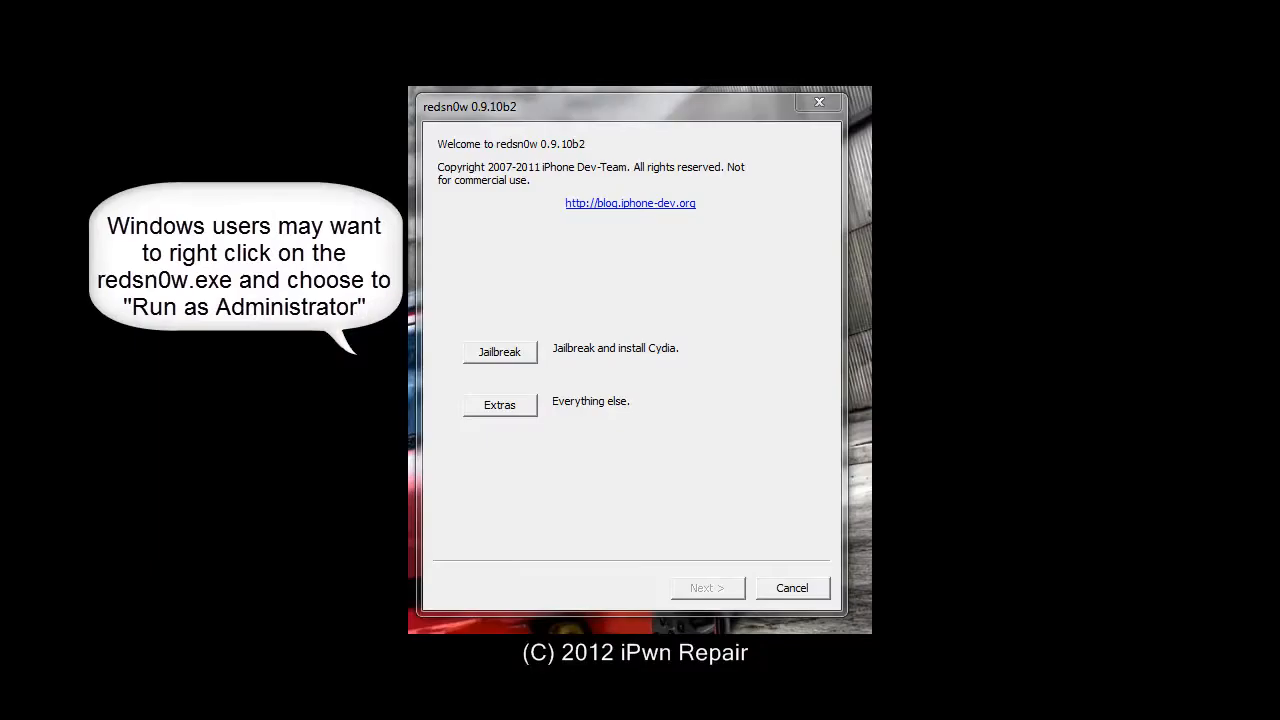
Begin the Jailbreak wizard from the redsn0w welcome screen.
{"action": "left_click", "coordinate": [500, 352]}
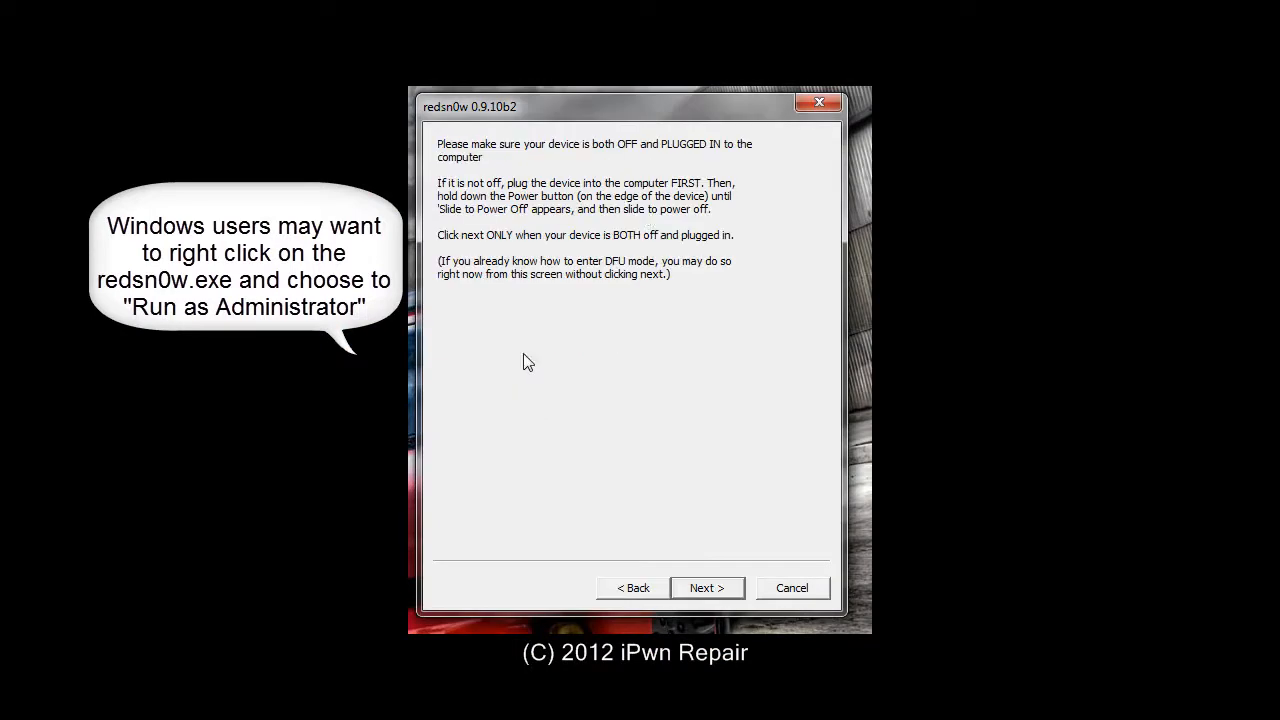
{"action": "mouse_move", "coordinate": [504, 198]}
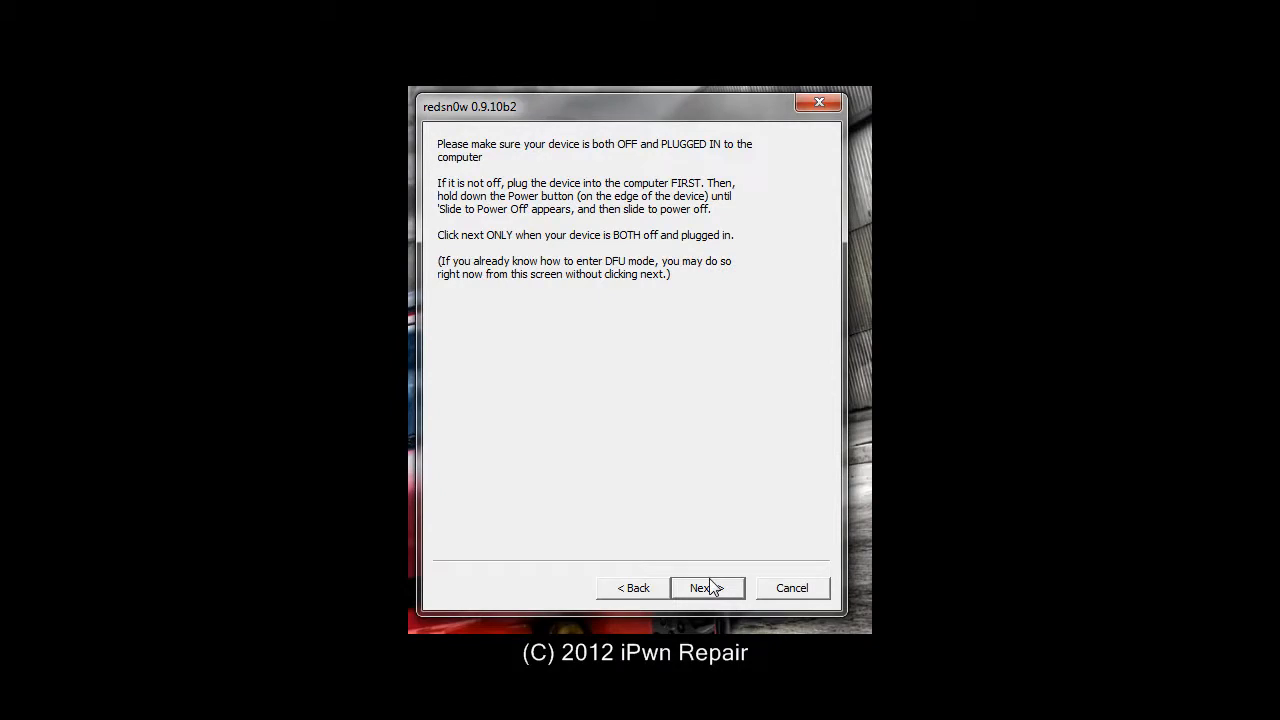
{"action": "left_click", "coordinate": [700, 588]}
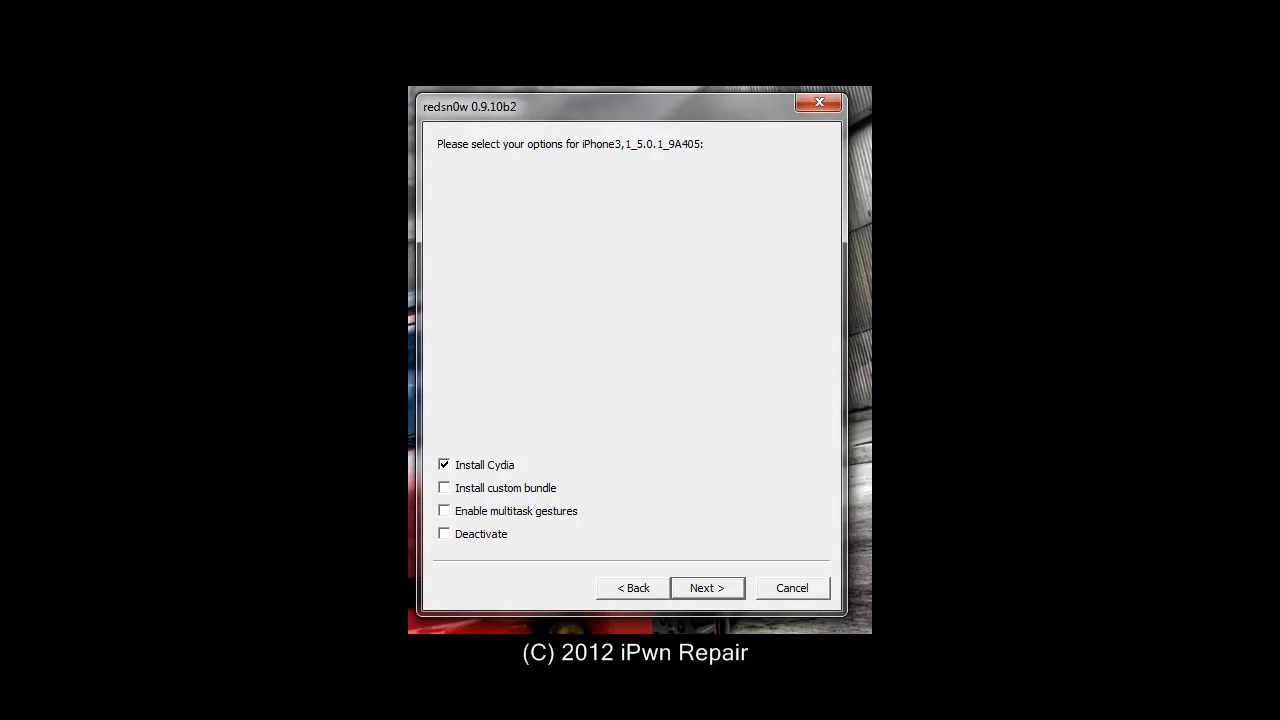
{"action": "mouse_move", "coordinate": [658, 424]}
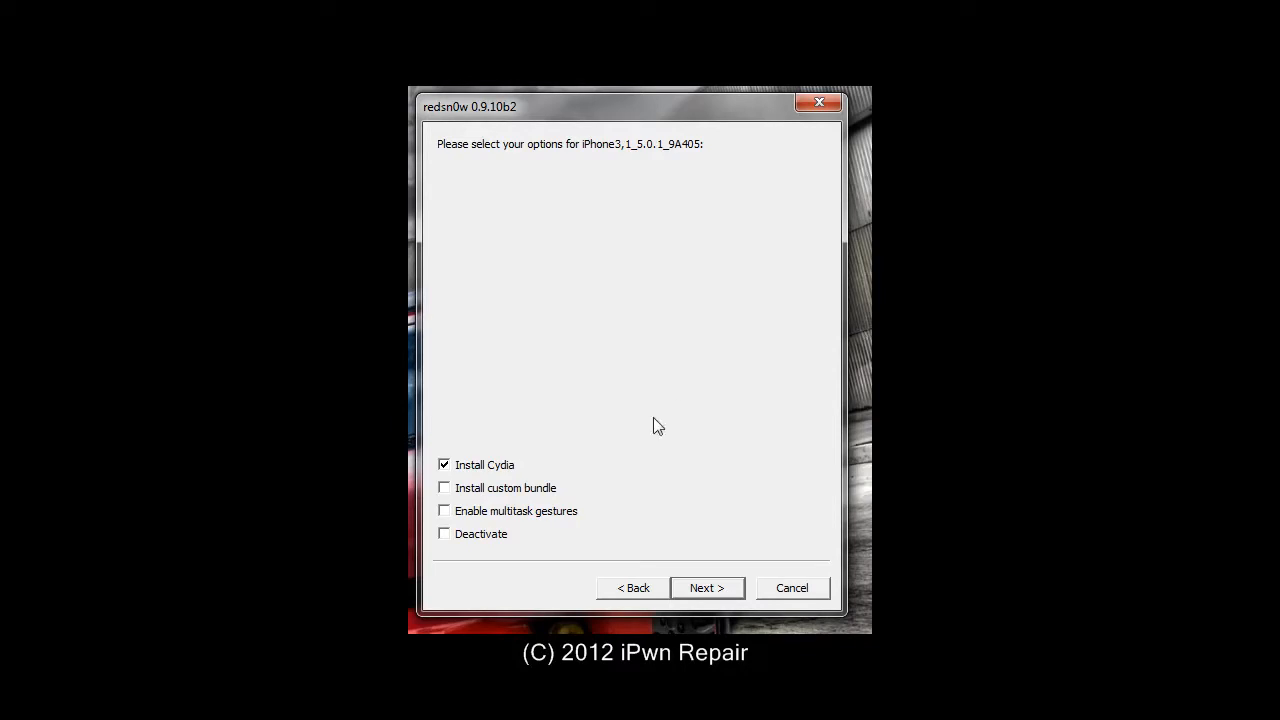
Proceed with Install Cydia checked so redsn0w processes the build and awaits reboot.
{"action": "left_click", "coordinate": [706, 588]}
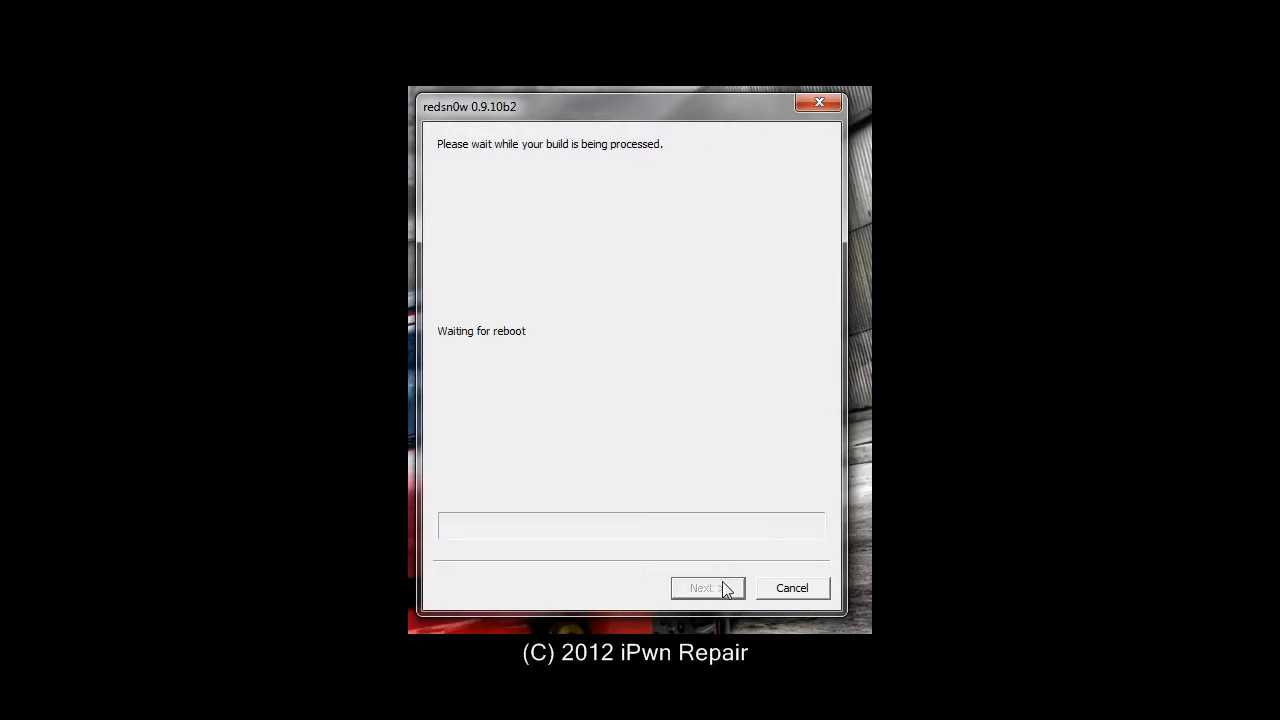